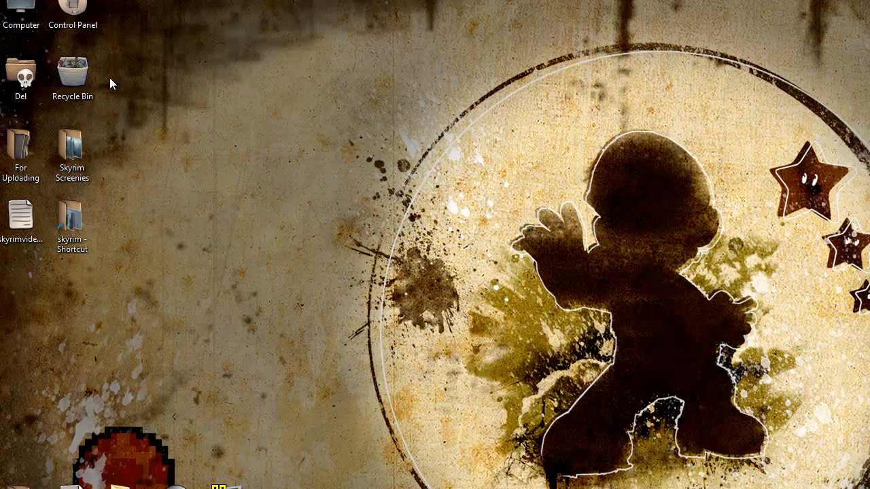
mouse_move(114, 44)
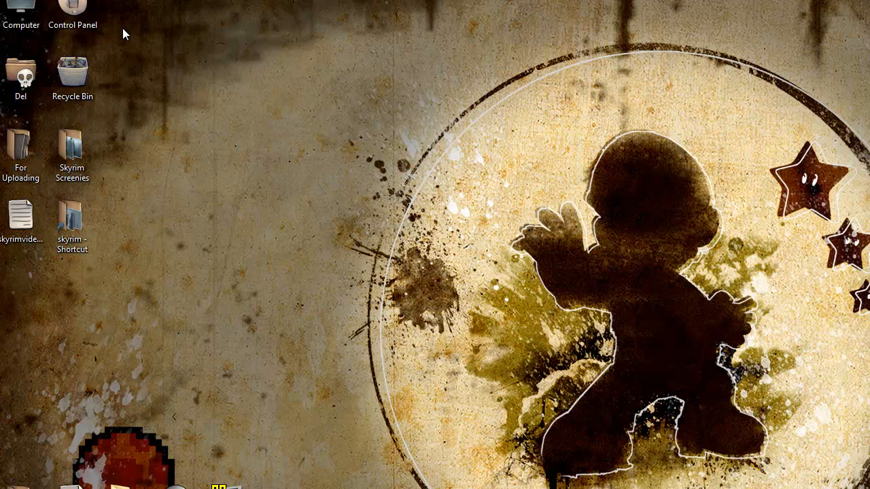
mouse_move(243, 150)
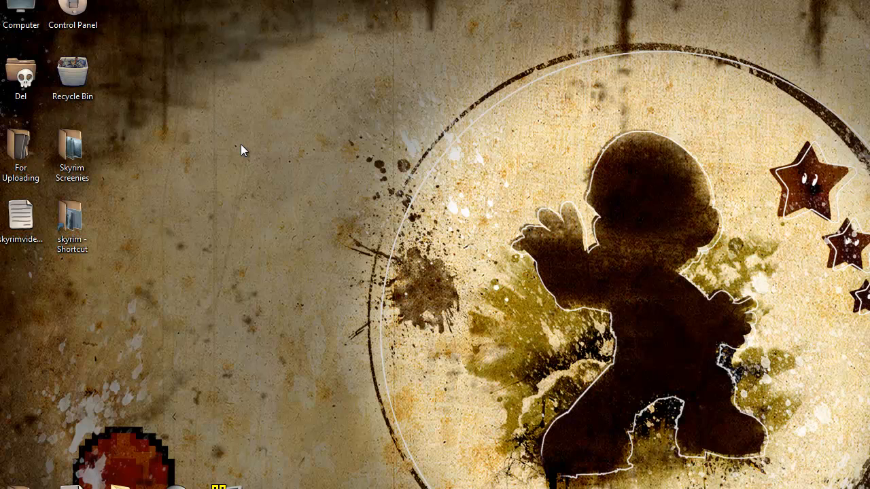
mouse_move(252, 129)
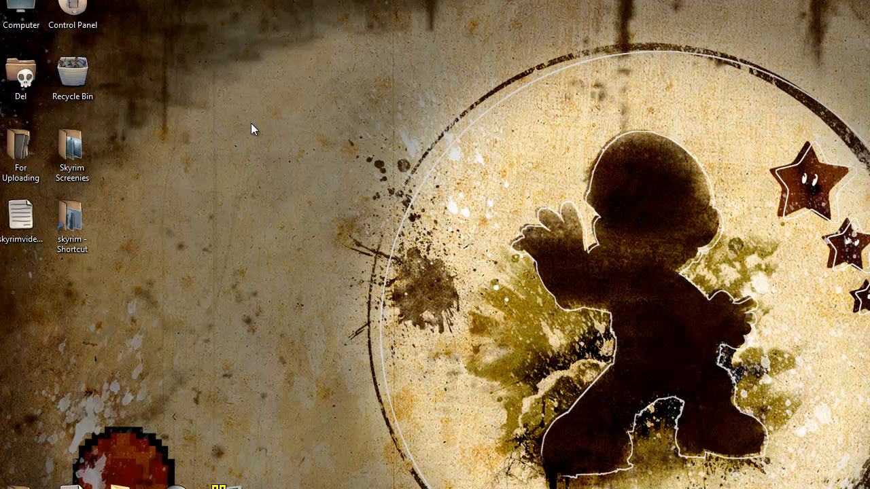
mouse_move(20, 11)
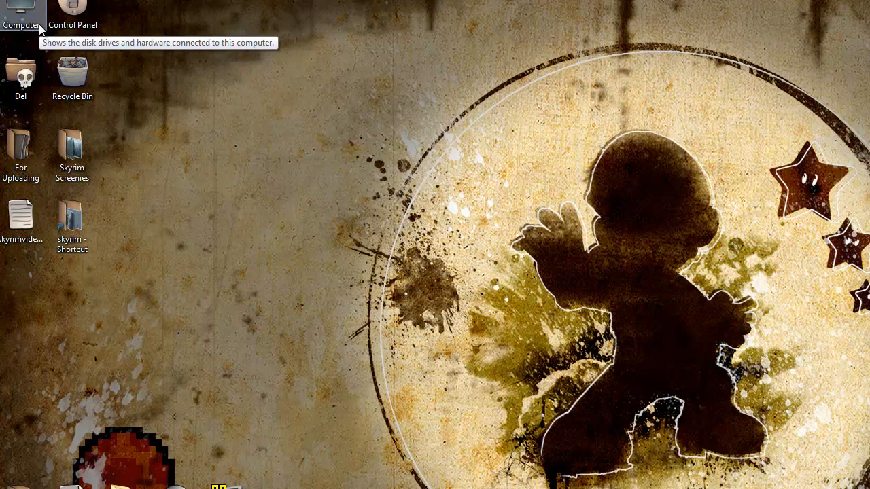
Browse to D:\Steam\SteamApps\common\skyrim\Skyrim and open SkyrimPrefs.ini in Notepad
double_click(20, 11)
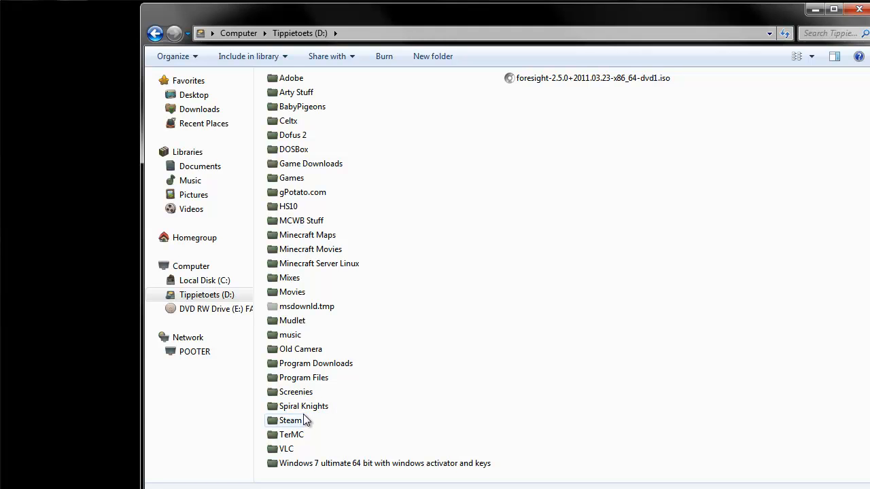
double_click(290, 420)
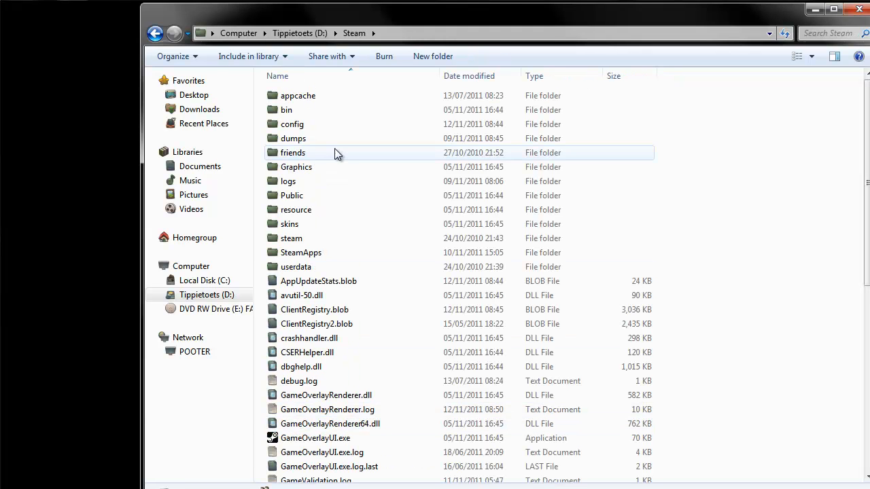
double_click(300, 252)
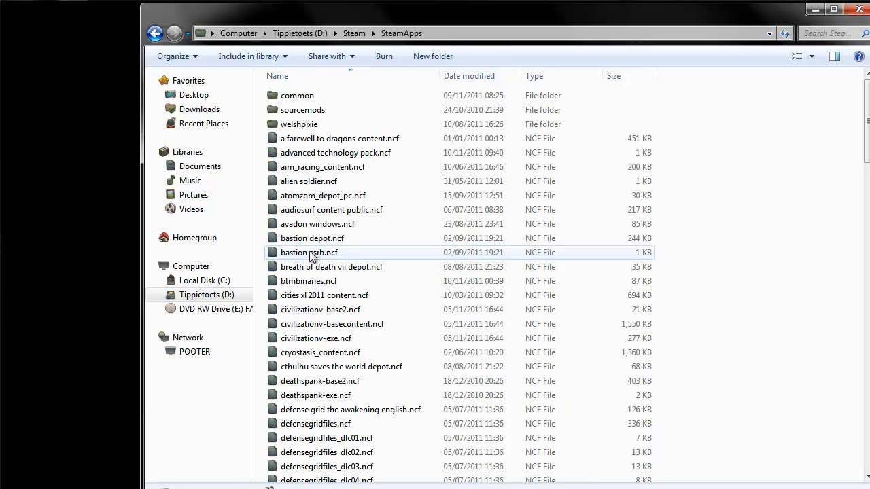
double_click(297, 96)
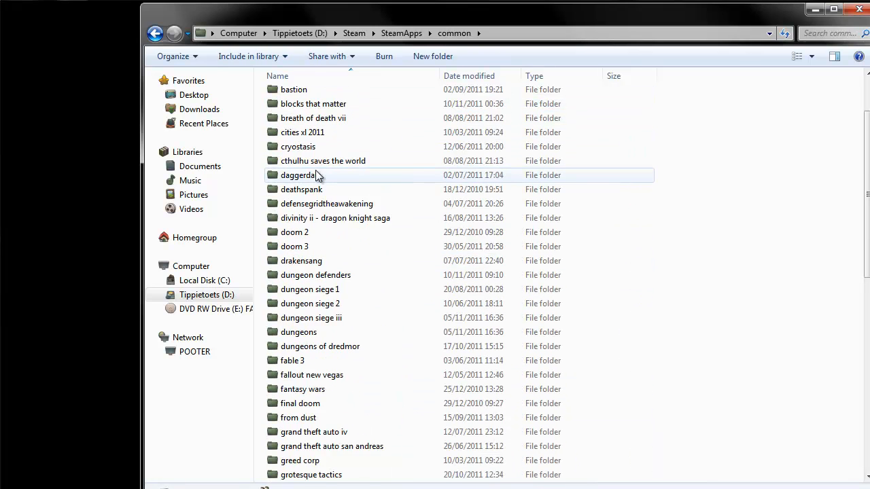
scroll("down", 3)
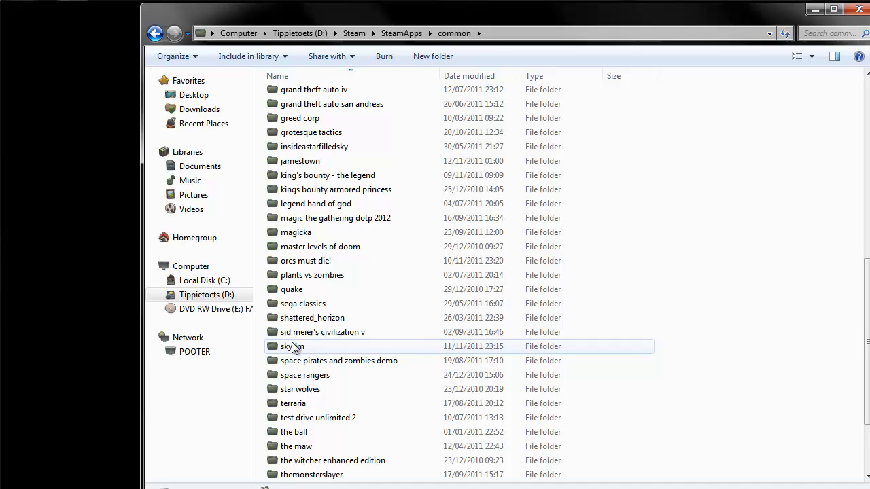
double_click(292, 346)
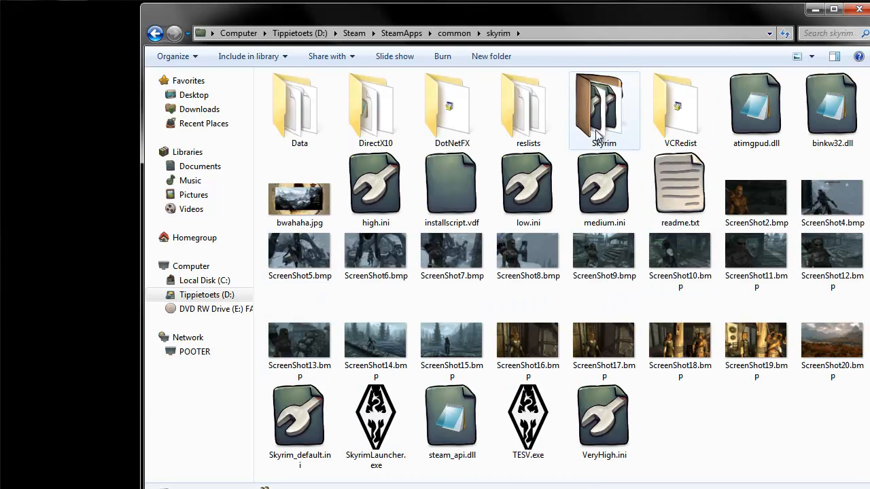
double_click(604, 109)
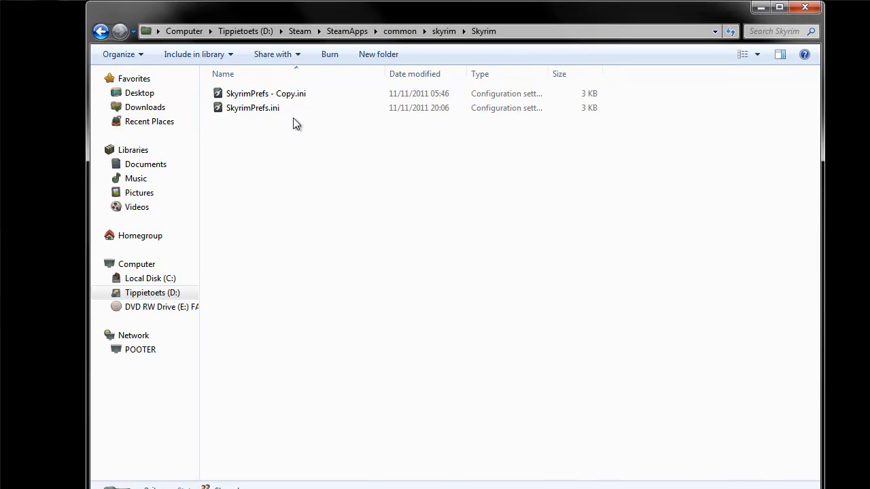
mouse_move(281, 108)
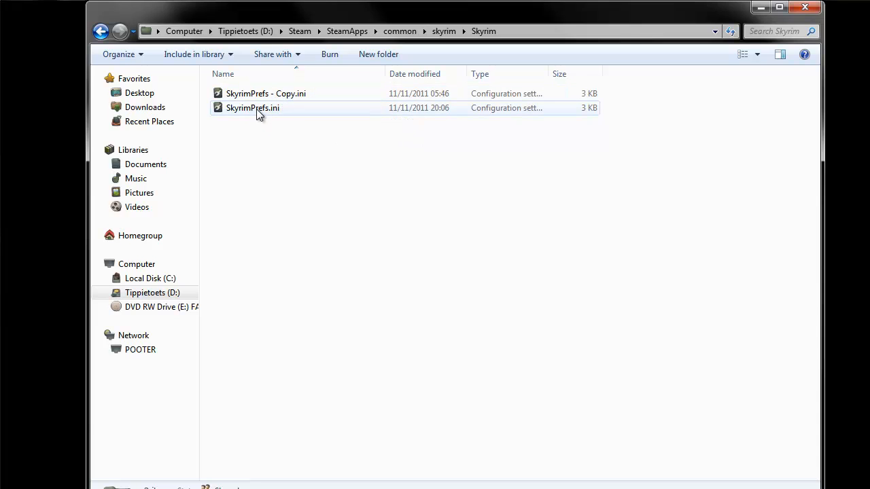
double_click(252, 107)
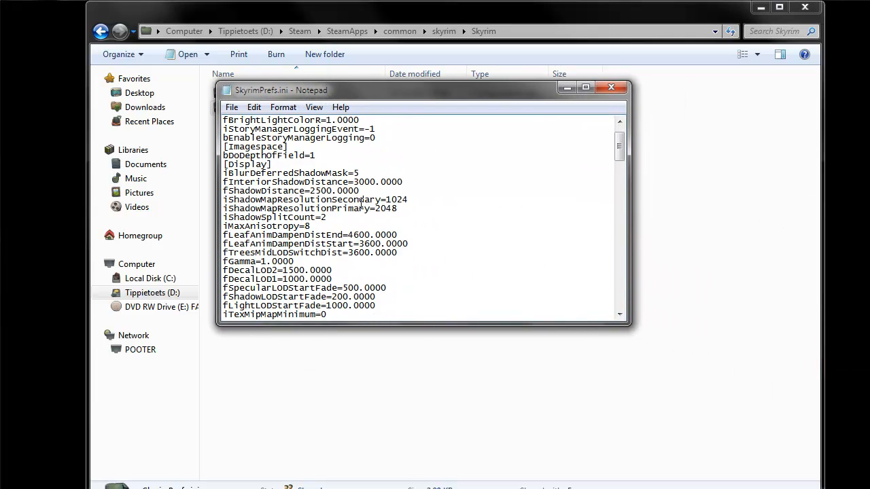
Scroll SkyrimPrefs.ini past iPresentInterval into the MAIN, GamePlay, Interface and Controls sections
scroll("down", 3)
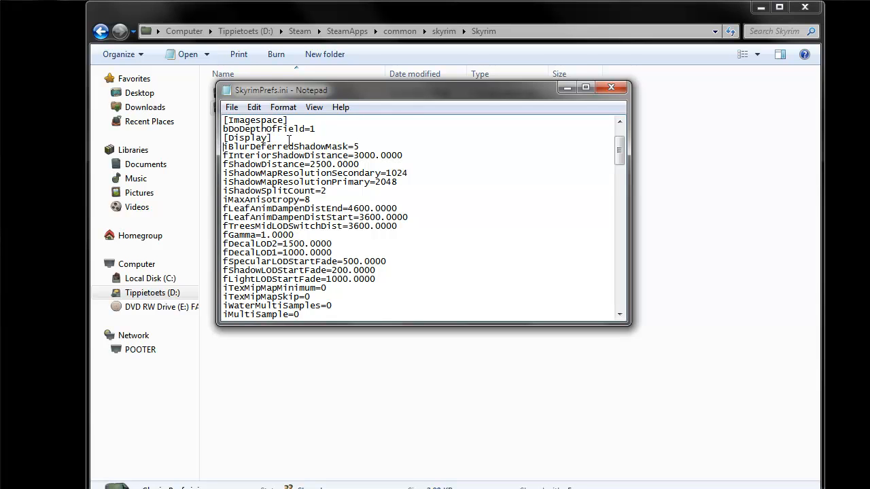
scroll("down", 3)
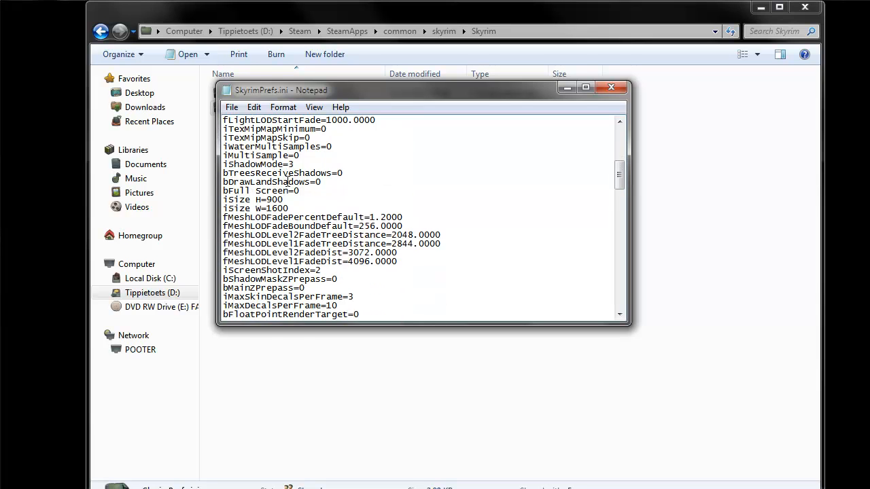
scroll("down", 3)
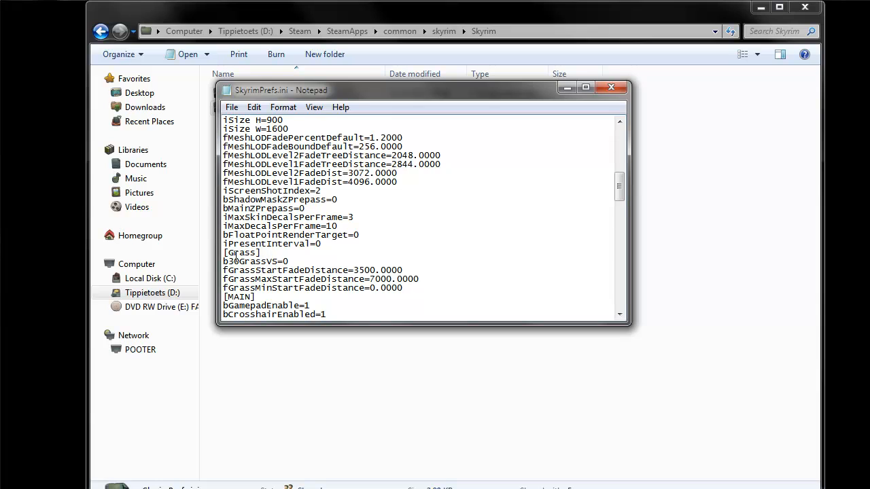
mouse_move(236, 257)
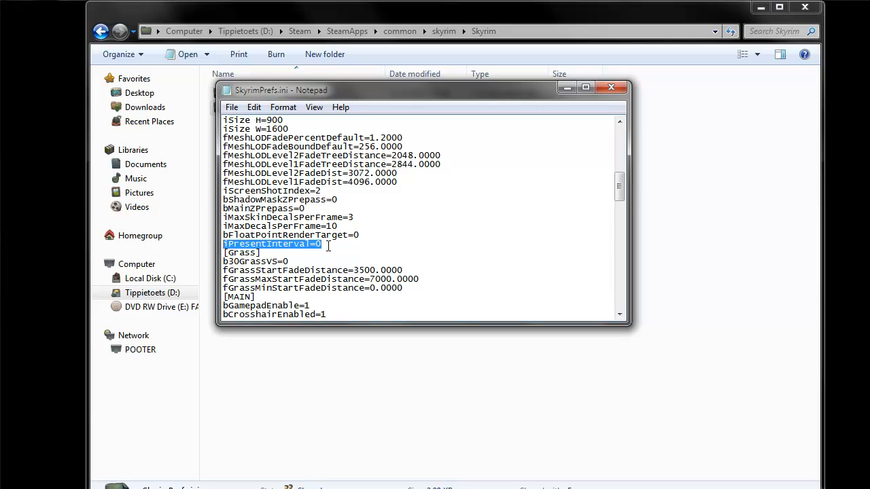
scroll("down", 3)
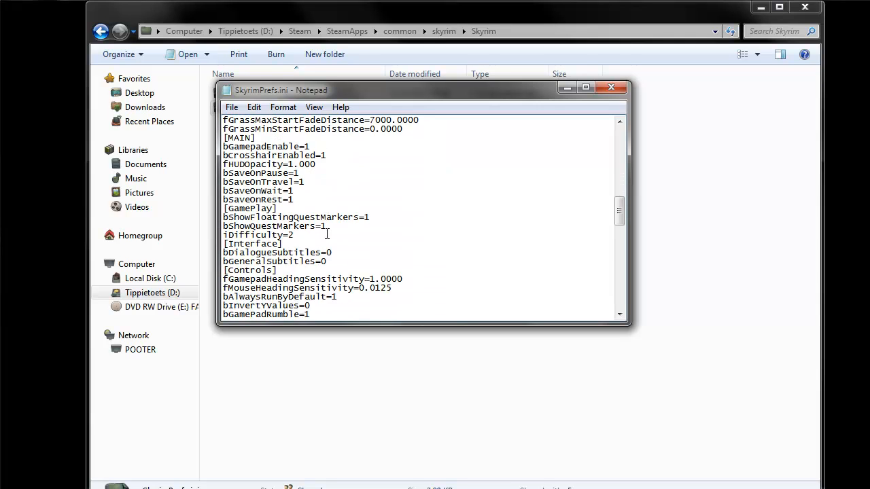
Set bMouseAcceleration to 0 under [Controls], then close Notepad
scroll("down", 3)
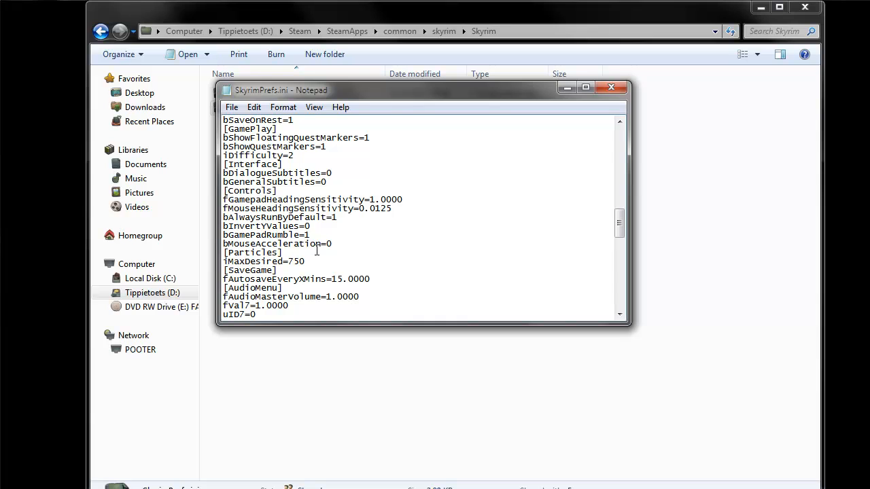
left_click(333, 243)
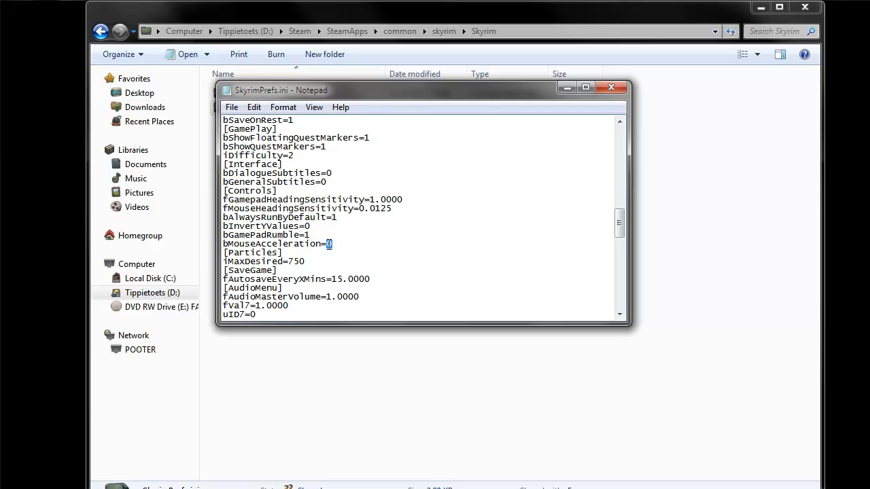
scroll("down", 3)
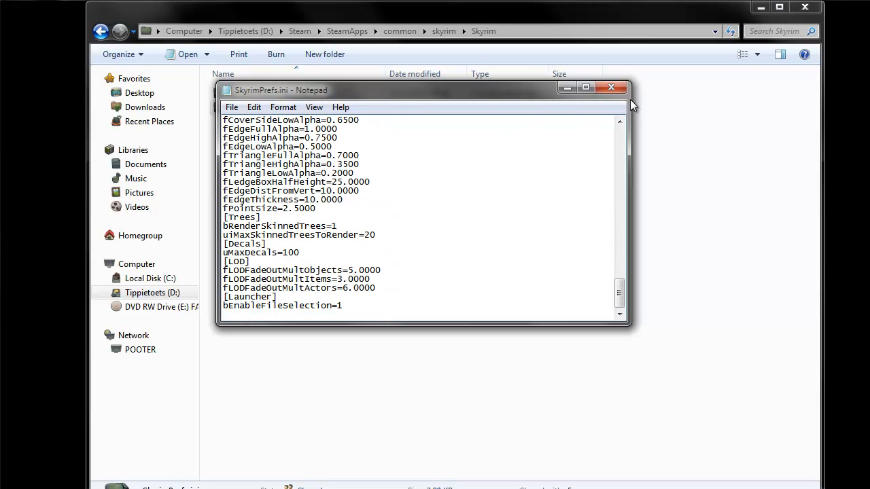
left_click(611, 87)
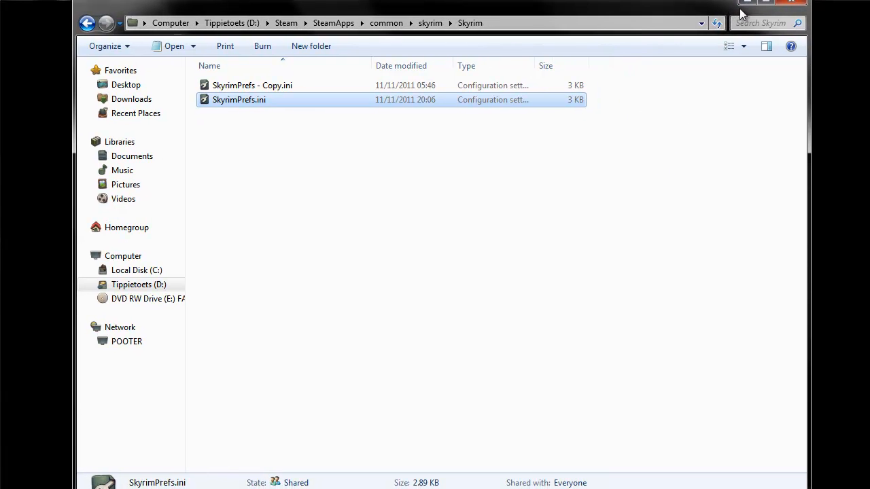
mouse_move(748, 4)
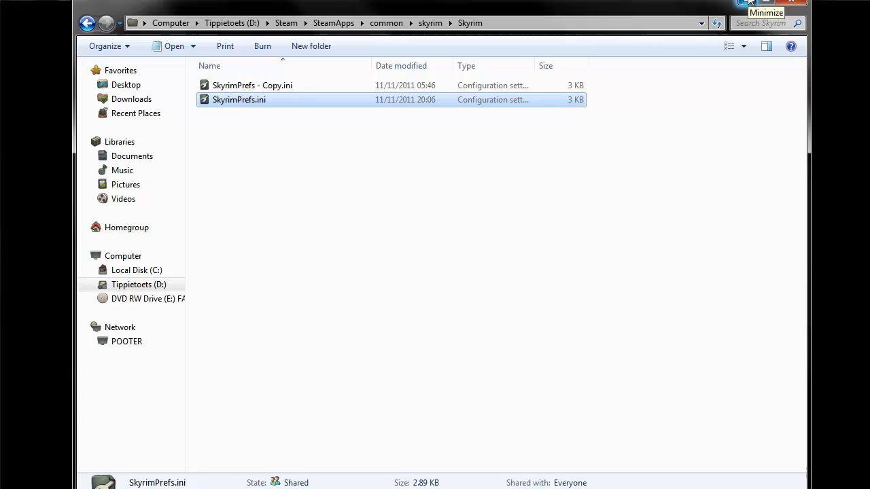
Minimize the Explorer window showing the Skyrim preferences folder
left_click(766, 2)
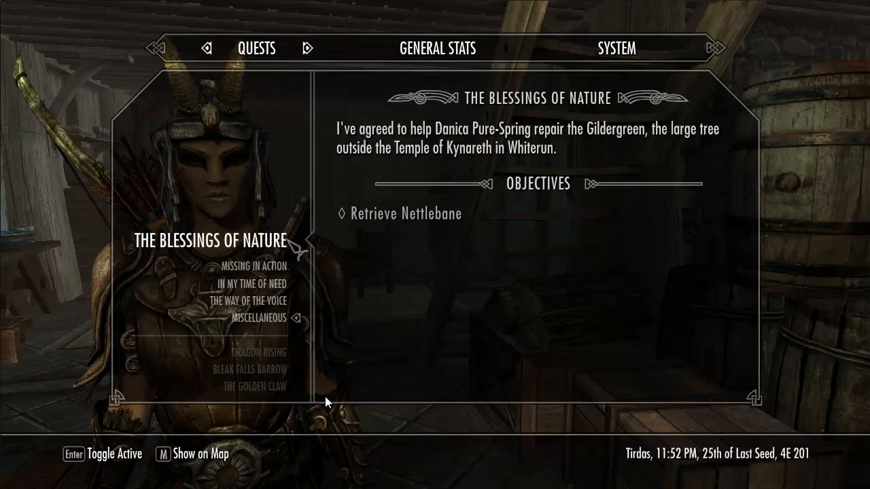
Exit the quest journal and open the Items inventory to view the Pickaxe's stats
left_click(250, 284)
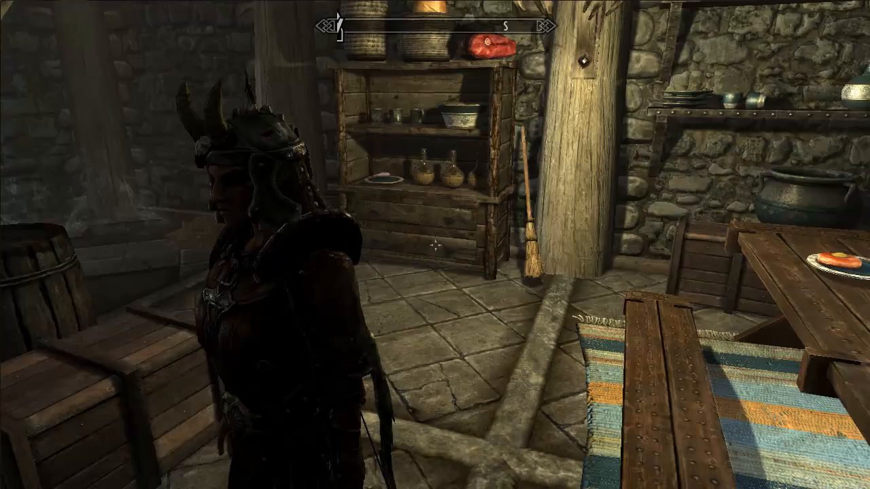
key("Tab")
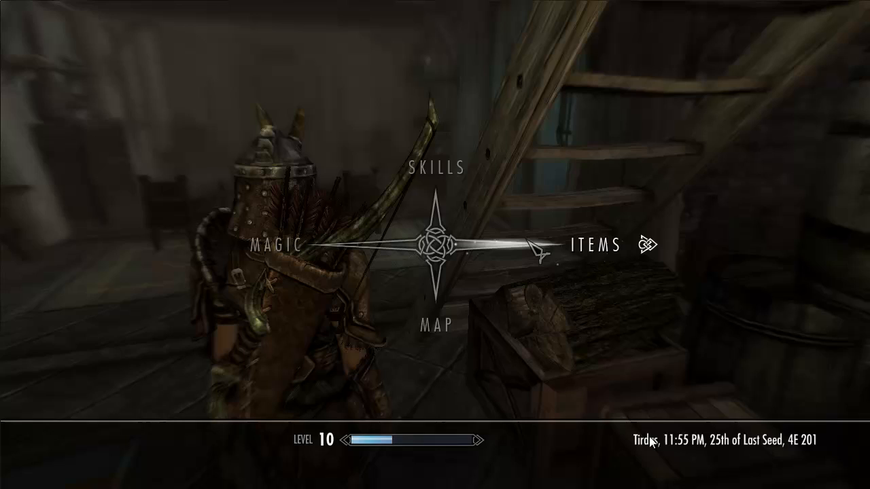
left_click(595, 246)
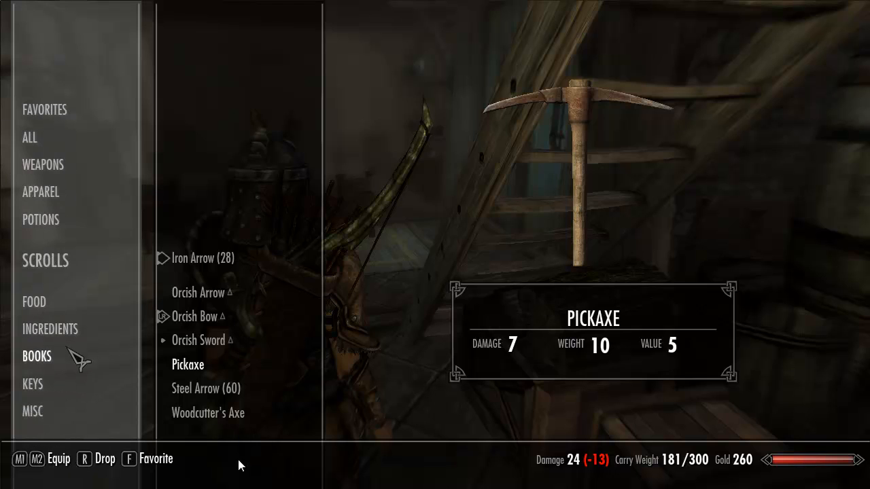
mouse_move(116, 156)
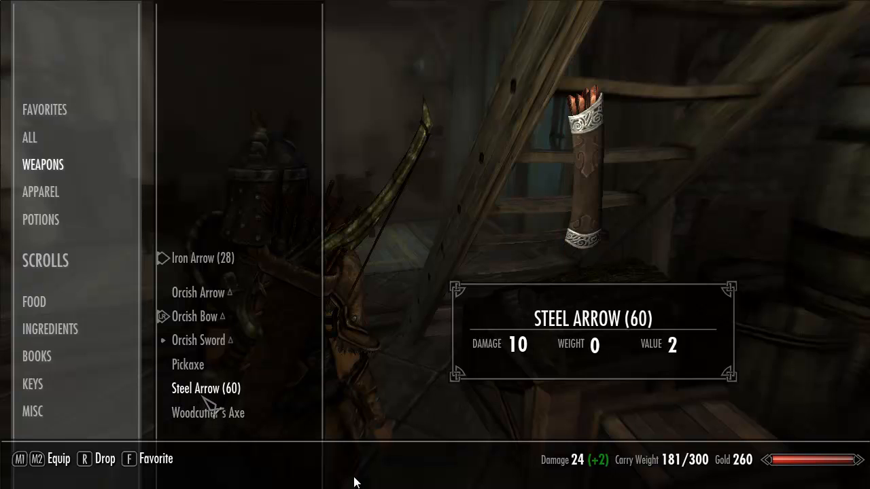
mouse_move(204, 365)
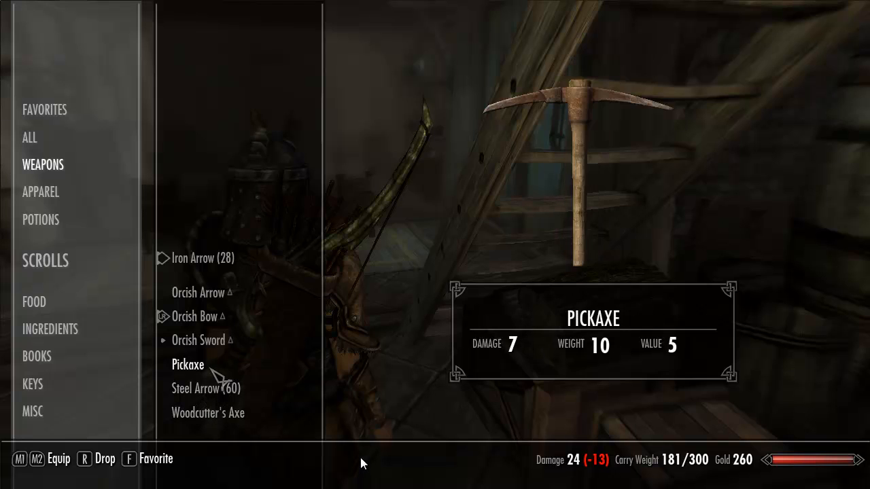